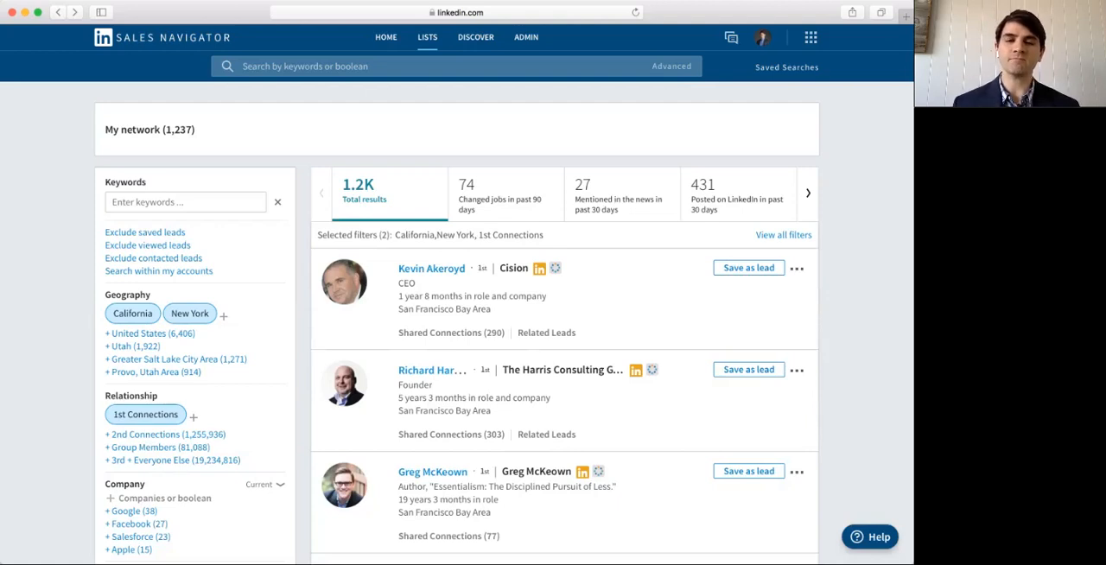
Start an advanced account search from the Advanced menu beside the search bar
click(671, 66)
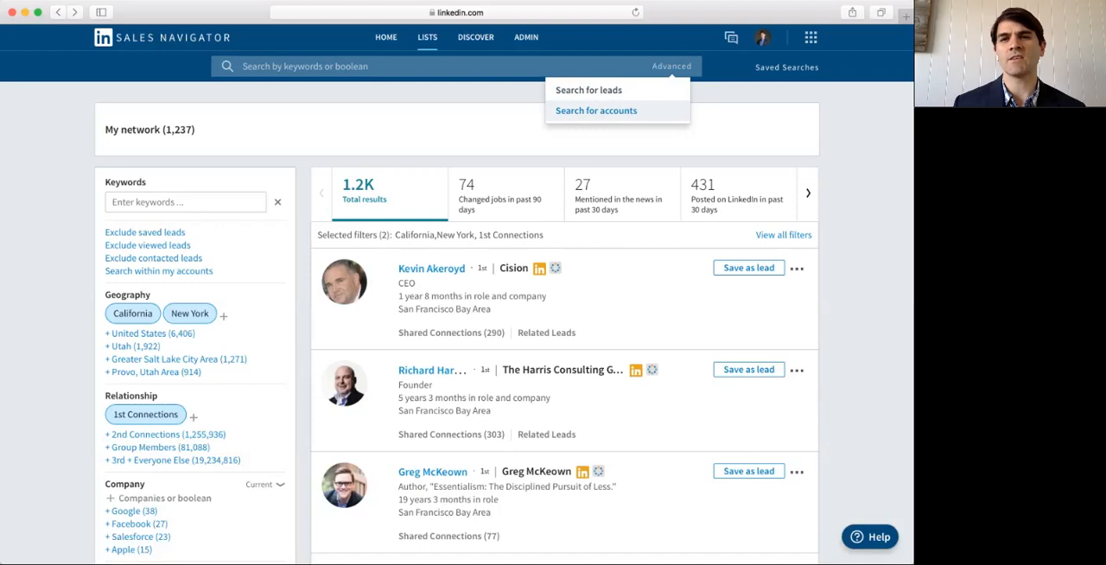
click(595, 111)
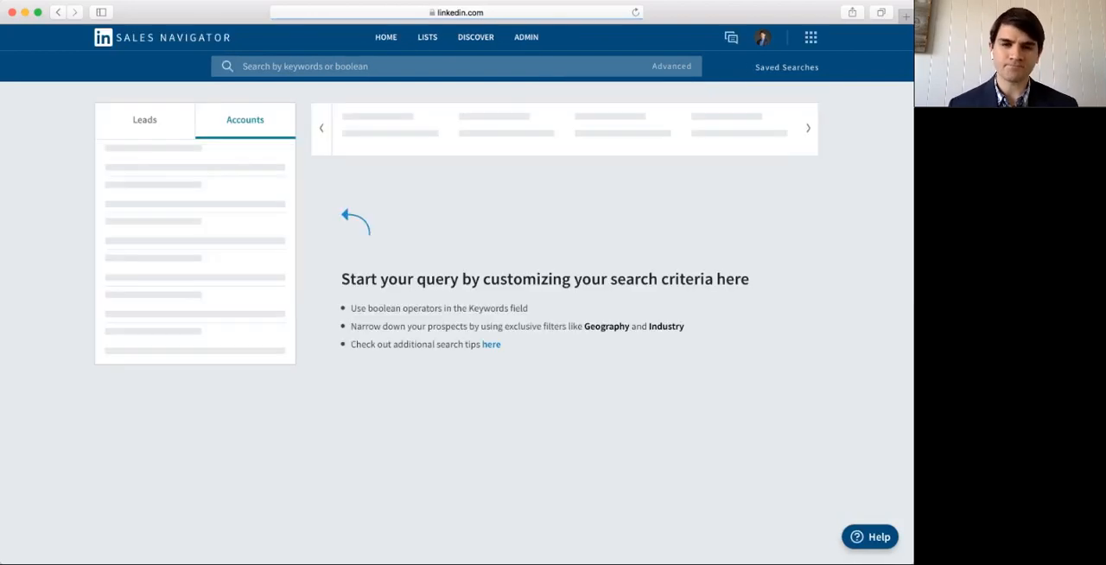
click(671, 65)
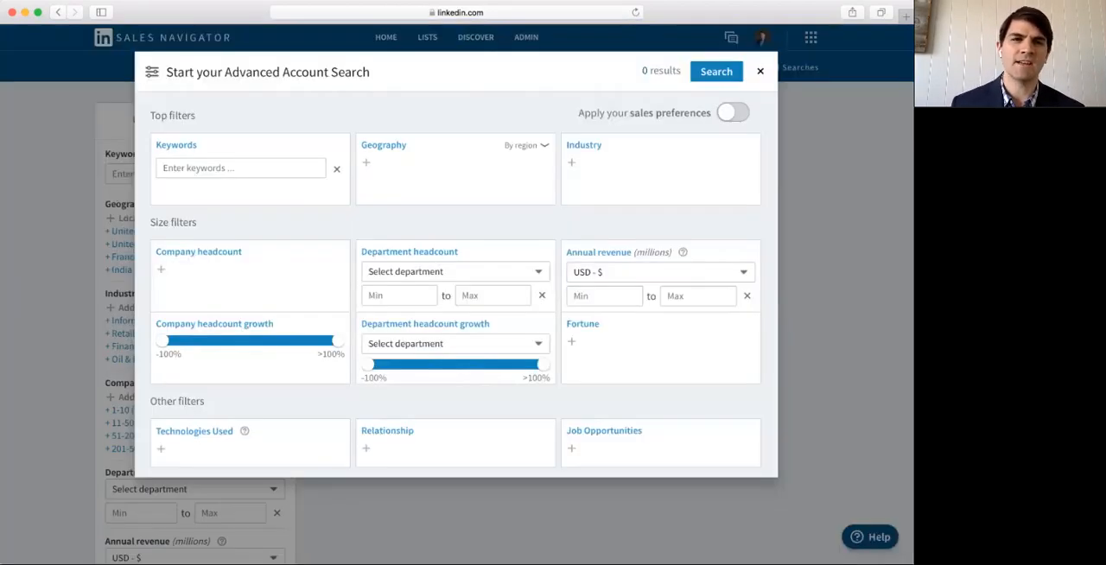
Add California and Oregon to the Geography filter
click(367, 162)
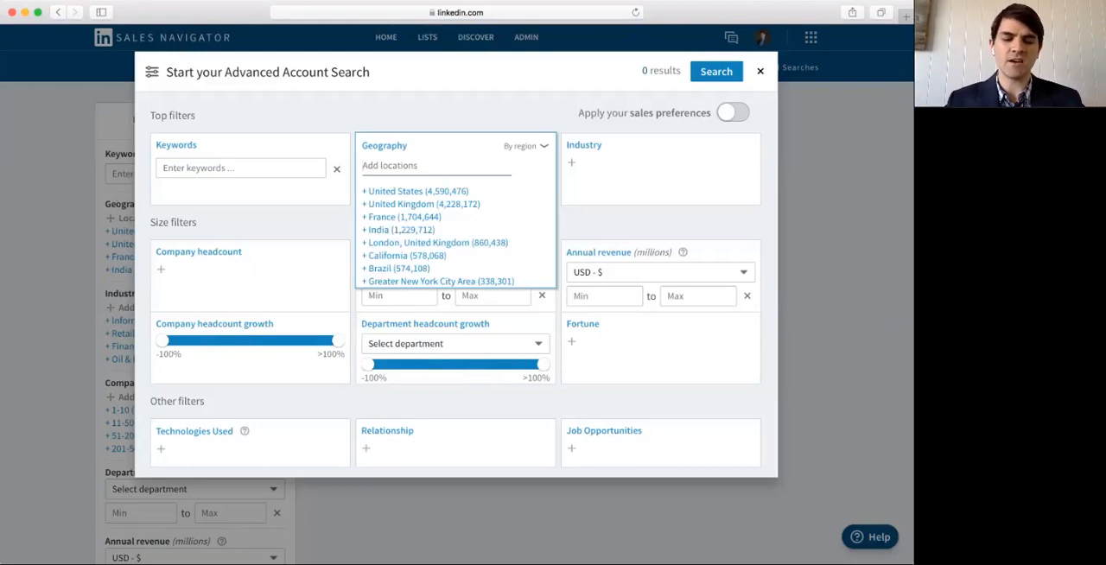
text(cali)
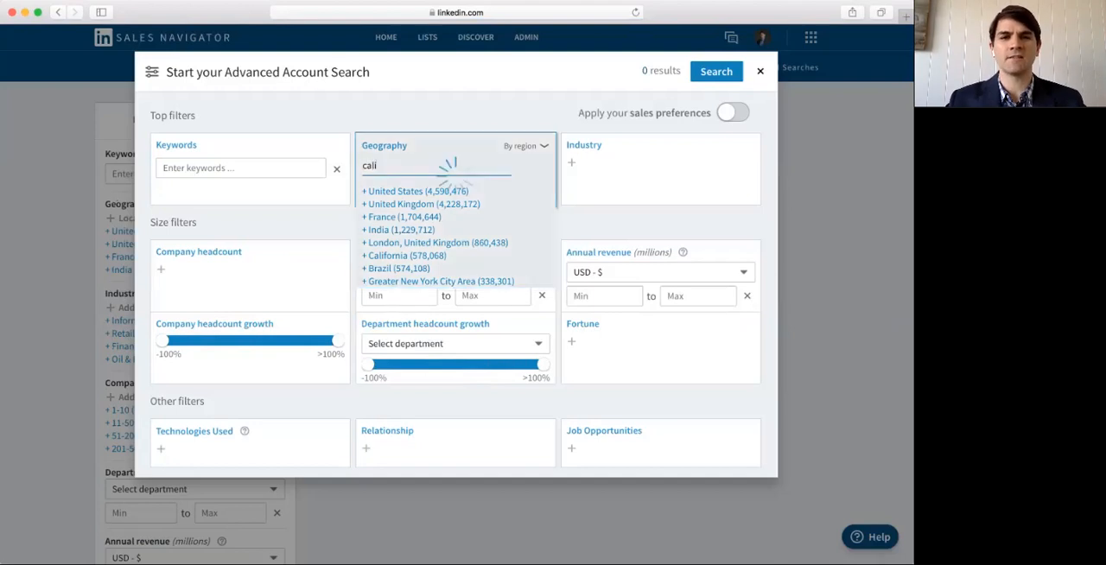
click(406, 256)
text(Oreg)
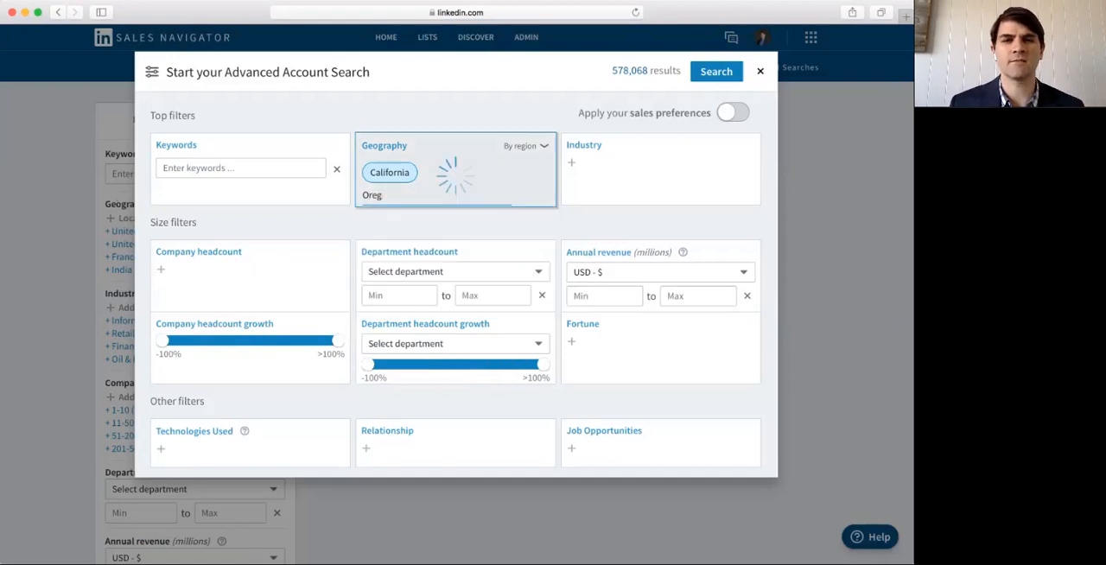
click(371, 193)
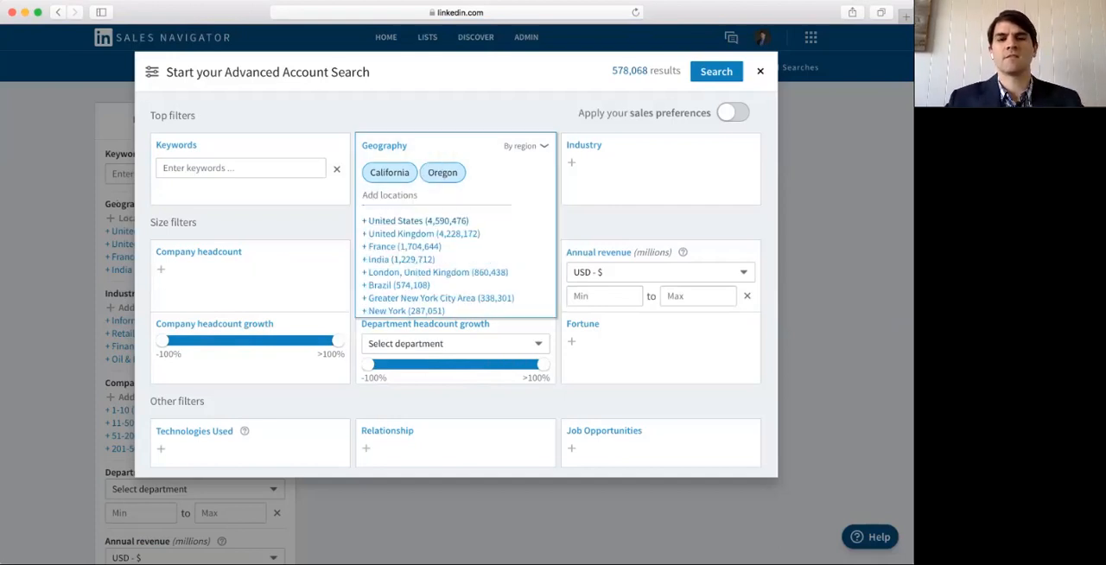
Add Washington and Nevada to the Geography filter, reaching about 787,850 results
text(w)
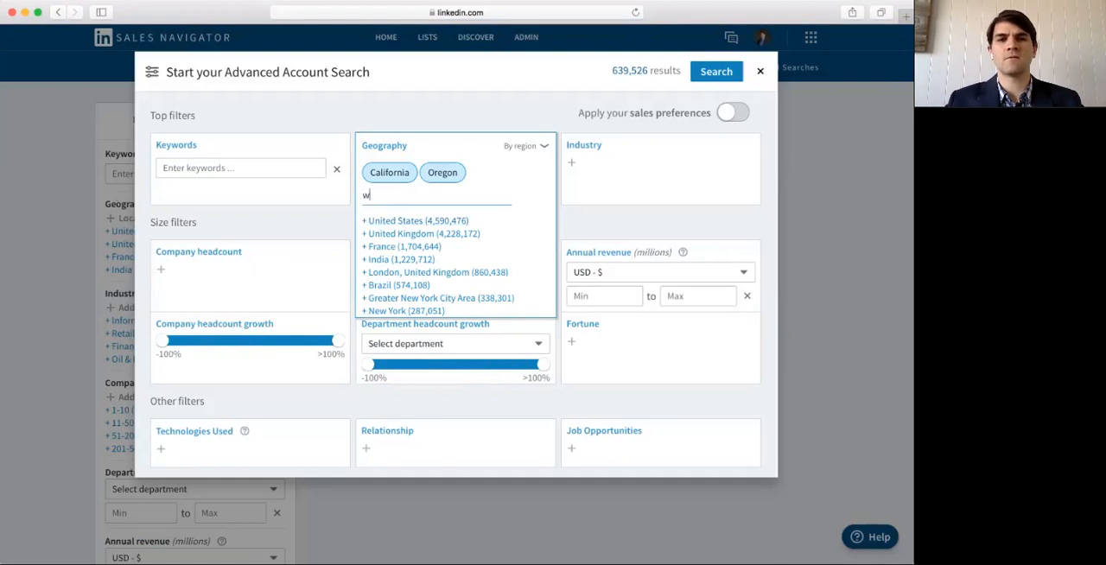
text(ash)
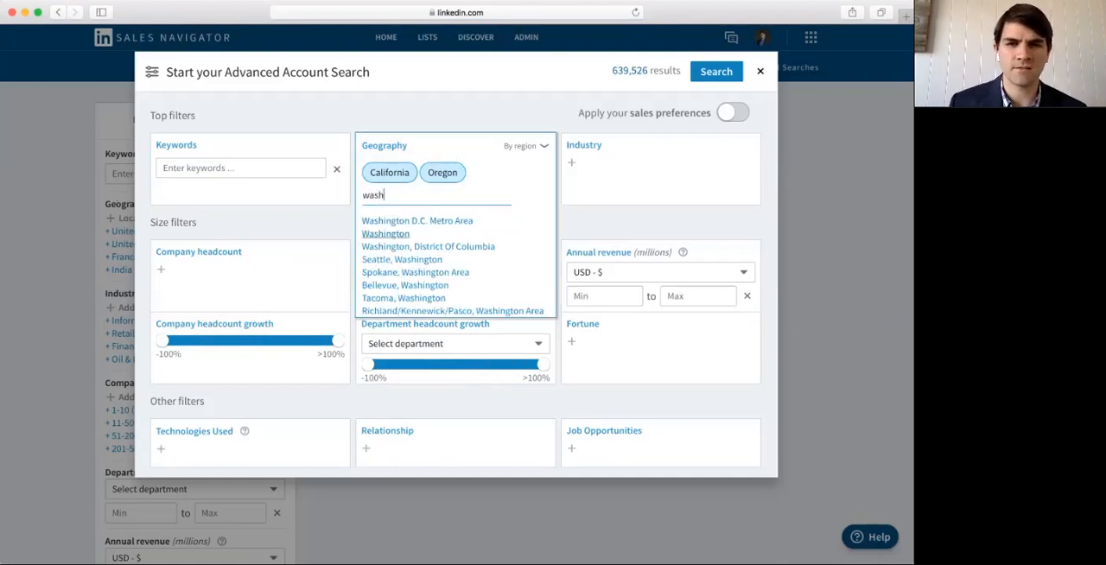
click(385, 233)
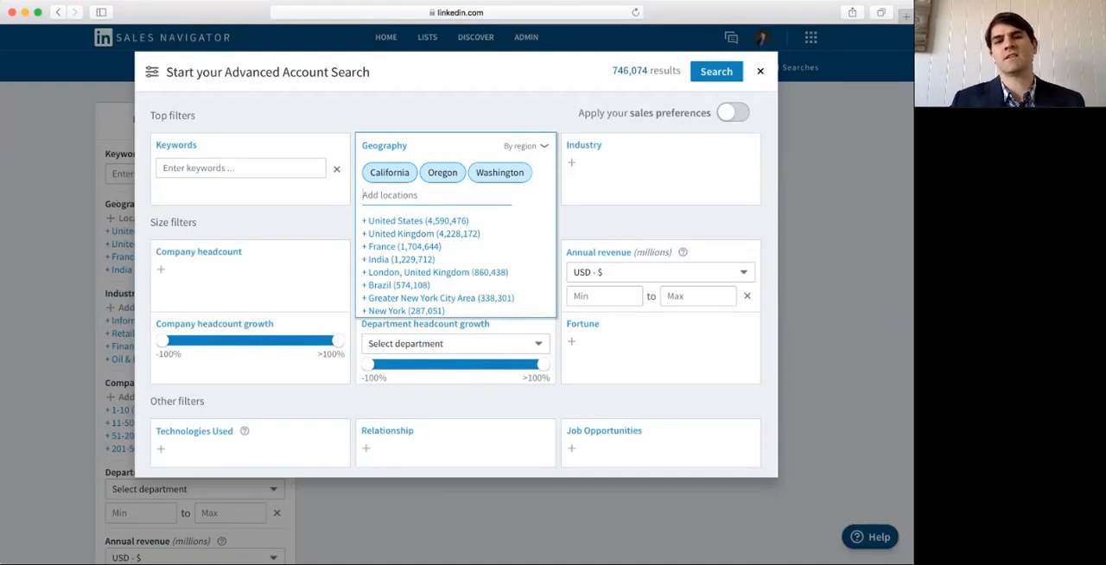
text(nev)
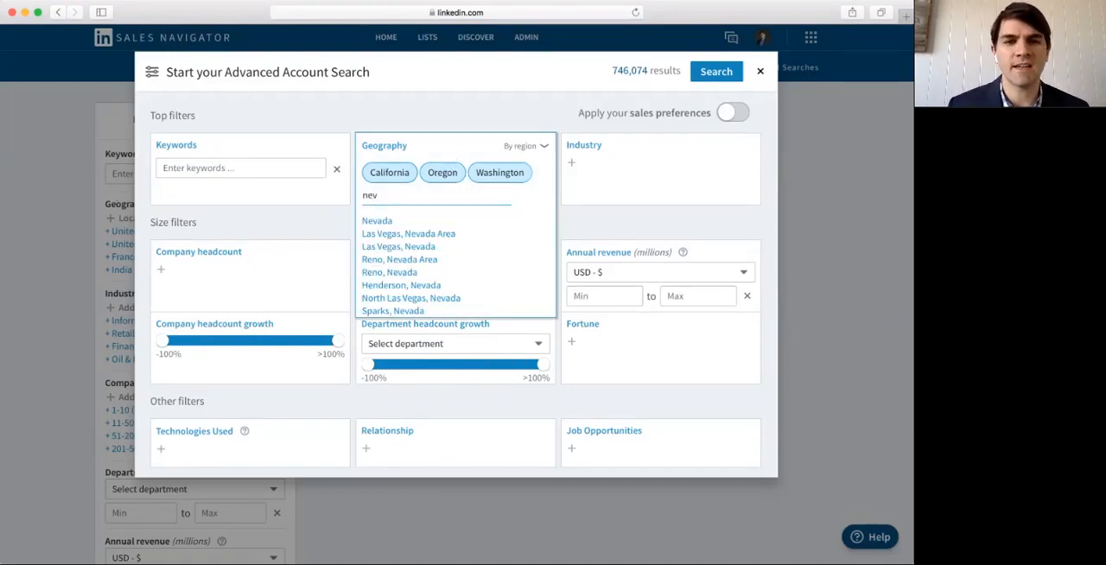
click(377, 221)
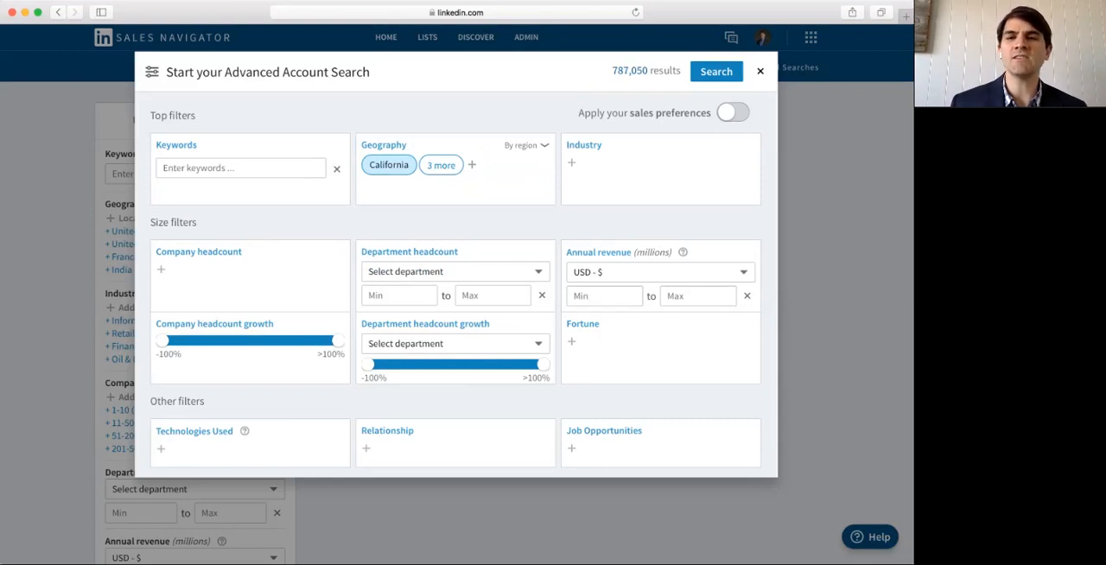
Set the Industry filter to Computer Software, narrowing to 22,188 results
click(570, 162)
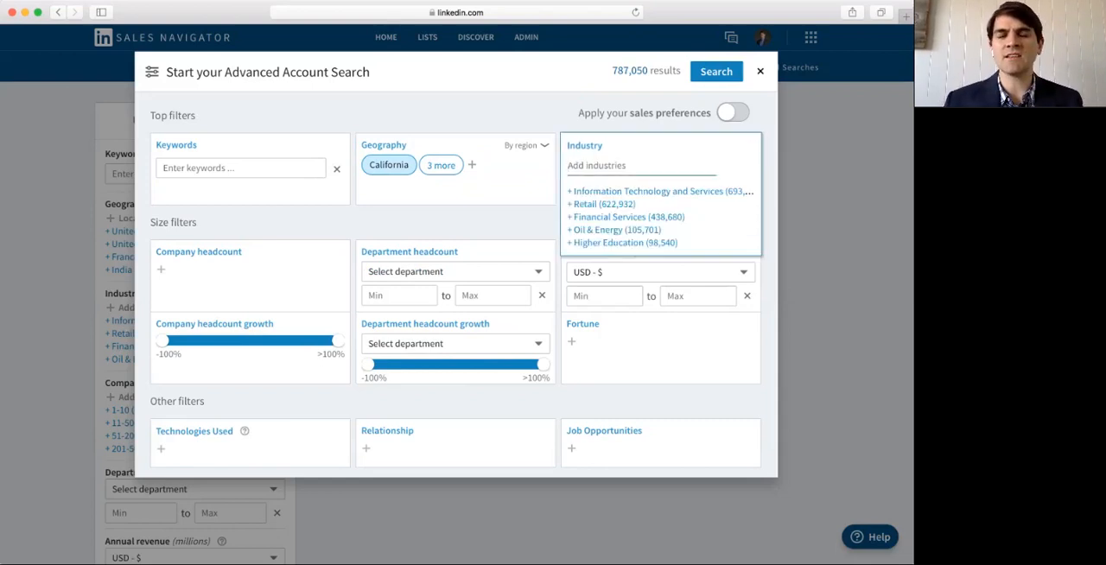
text(sof)
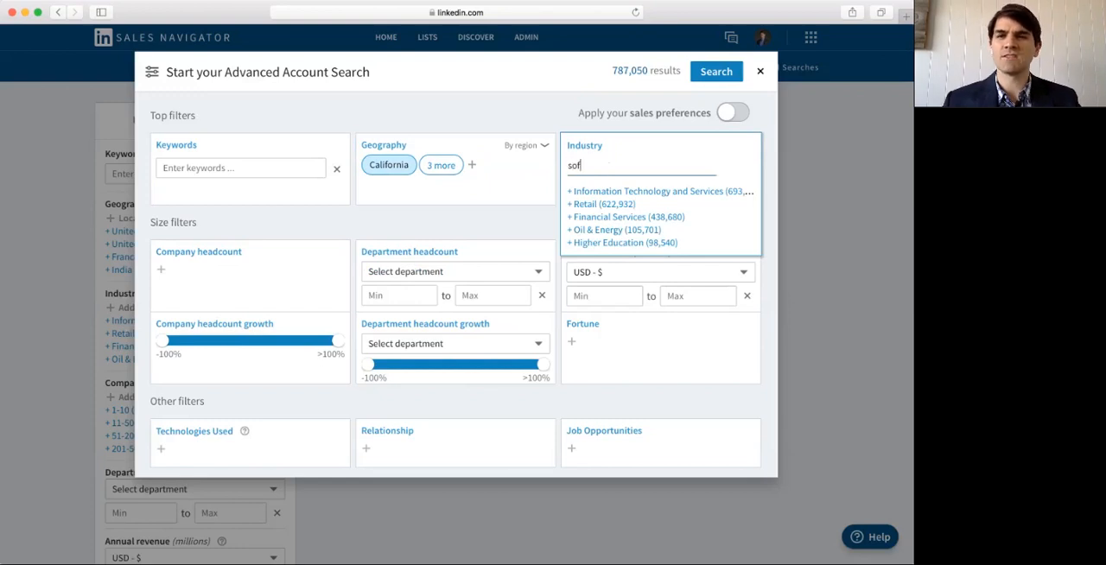
click(640, 166)
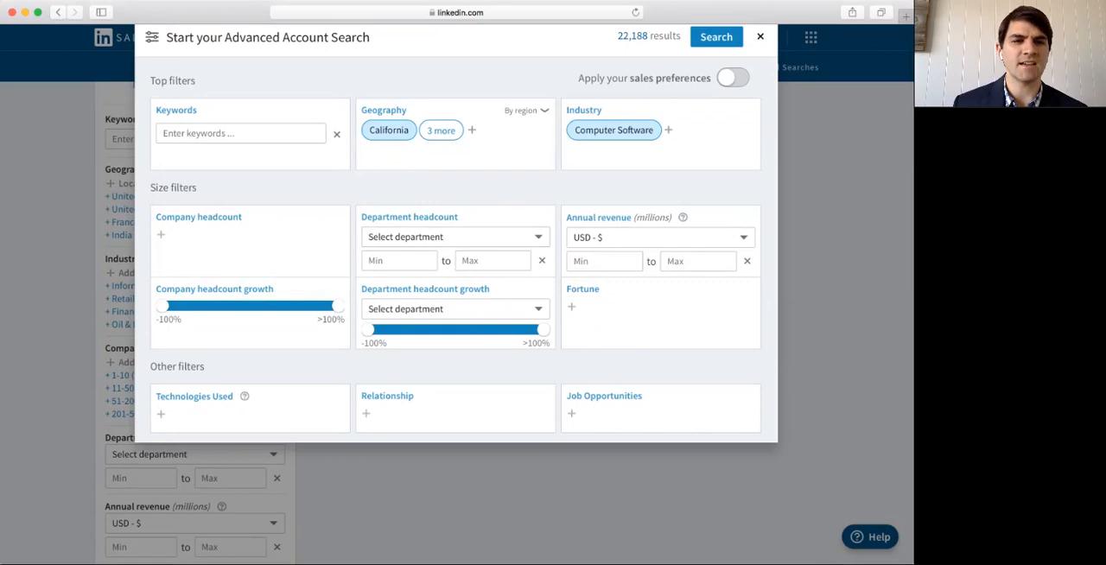
Set Company headcount to the 5001-10,000 and 10,000+ ranges, leaving 73 results
click(161, 235)
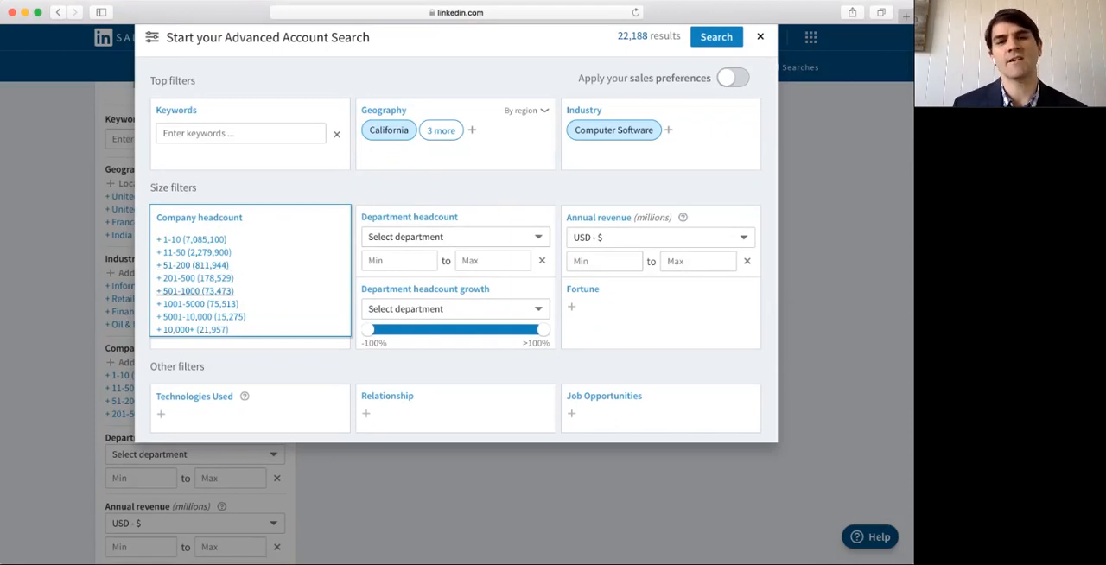
mouse_move(205, 304)
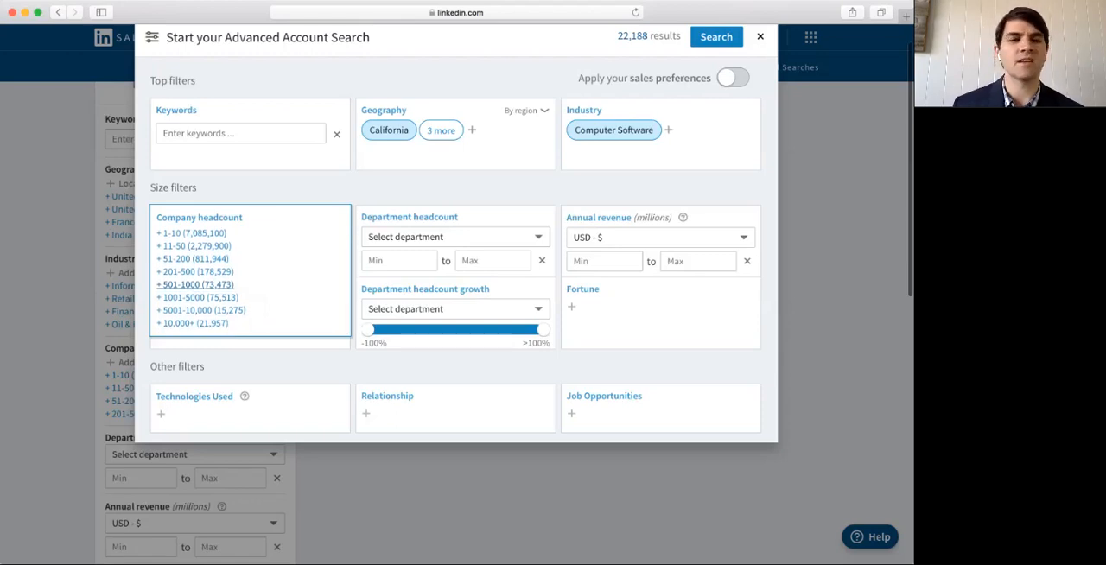
click(200, 309)
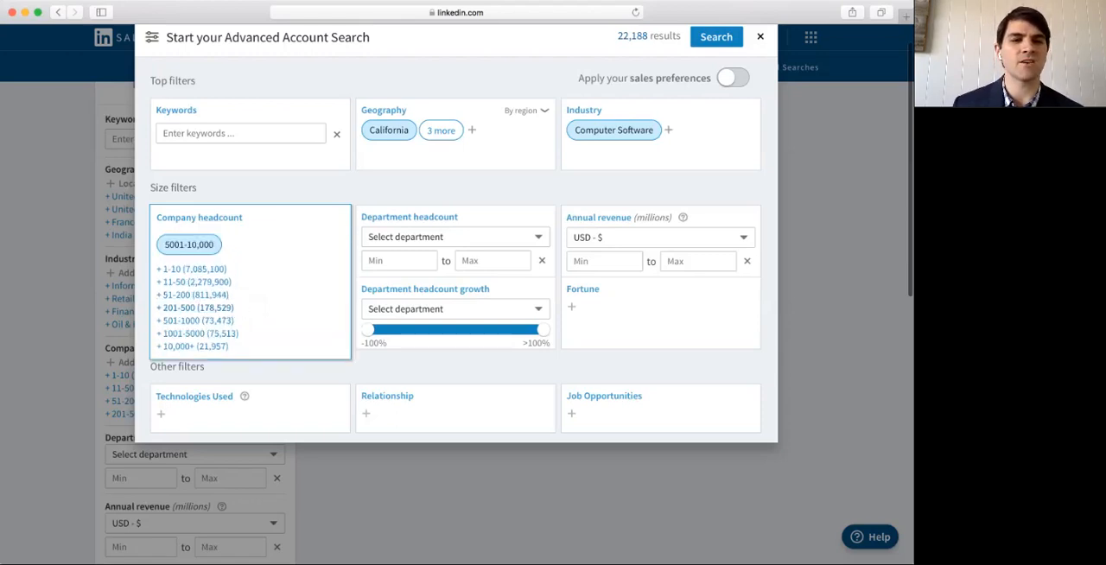
scroll(down, 3)
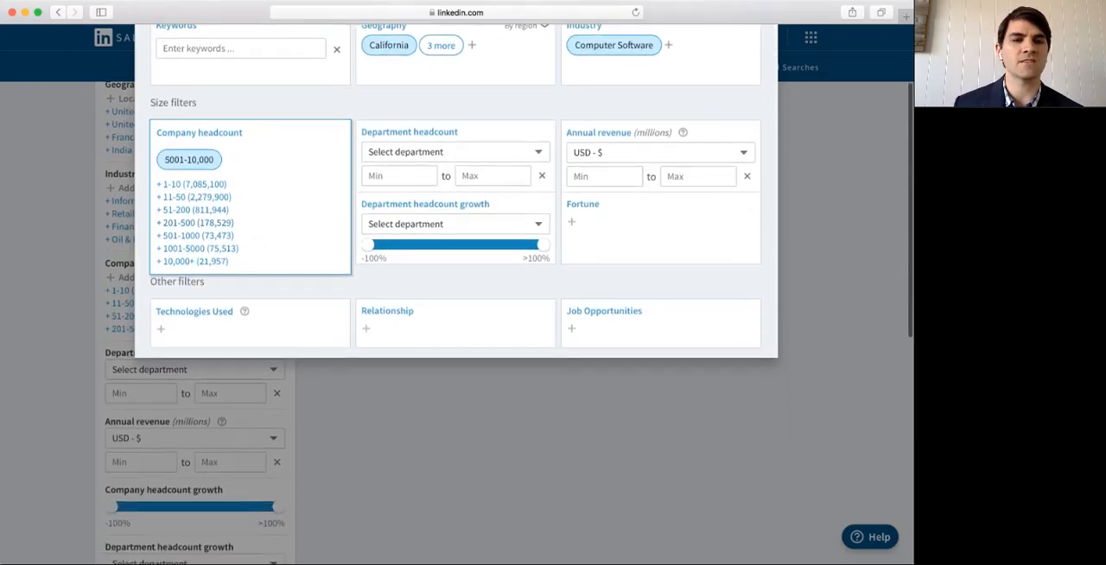
click(190, 261)
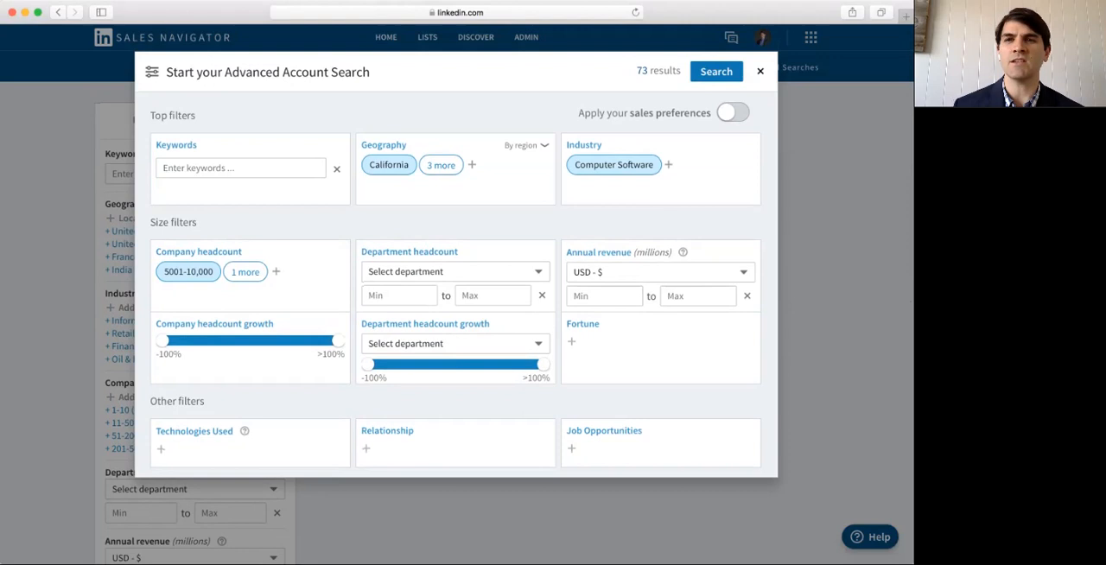
Run the search and review the 73 accounts including Microsoft, VMware, Symantec and Adobe
click(716, 71)
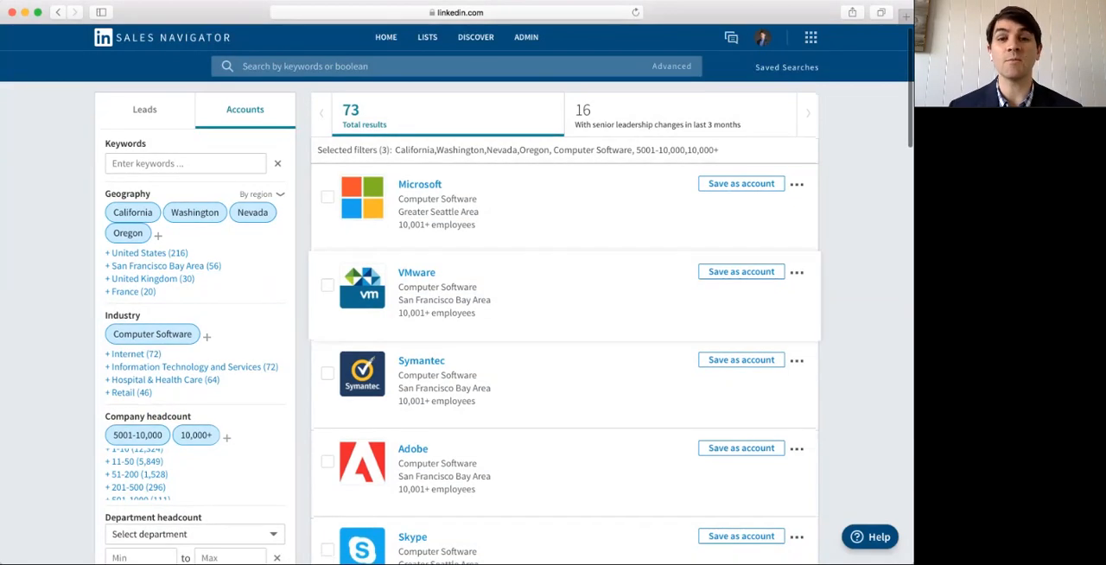
scroll(down, 3)
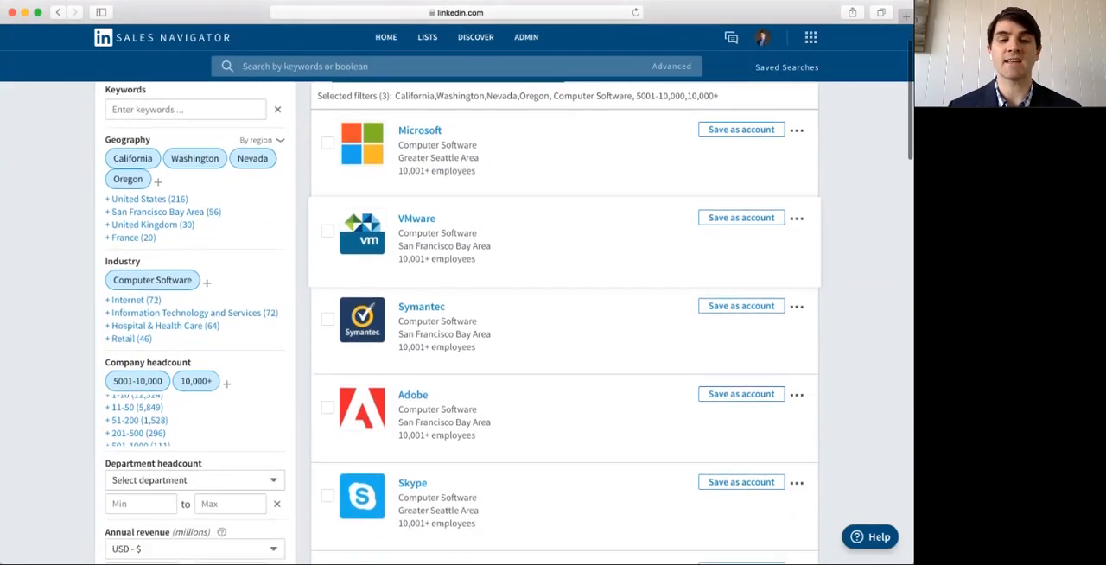
scroll(down, 3)
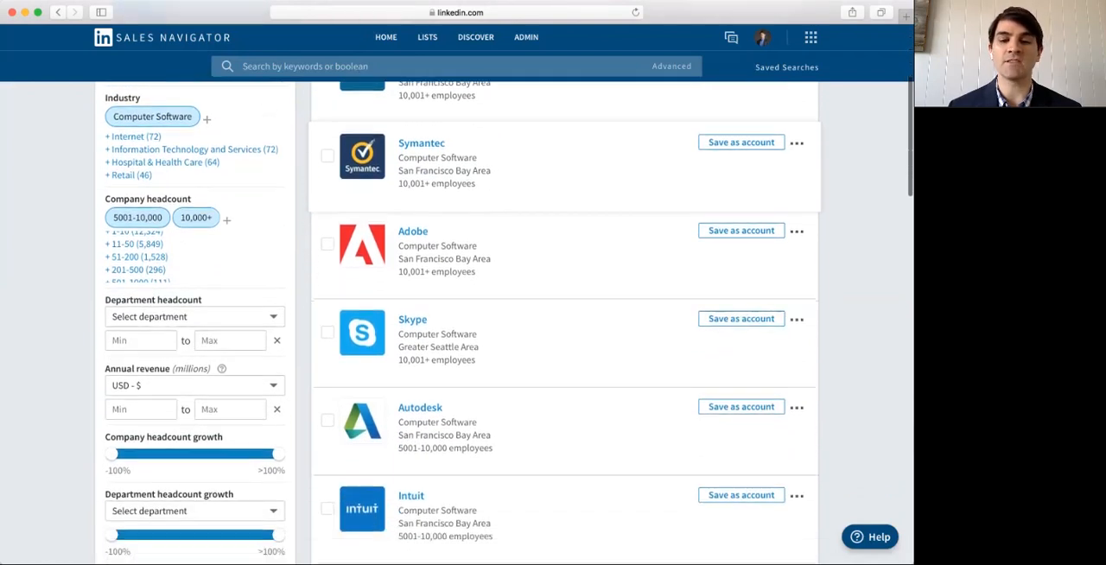
scroll(up, 3)
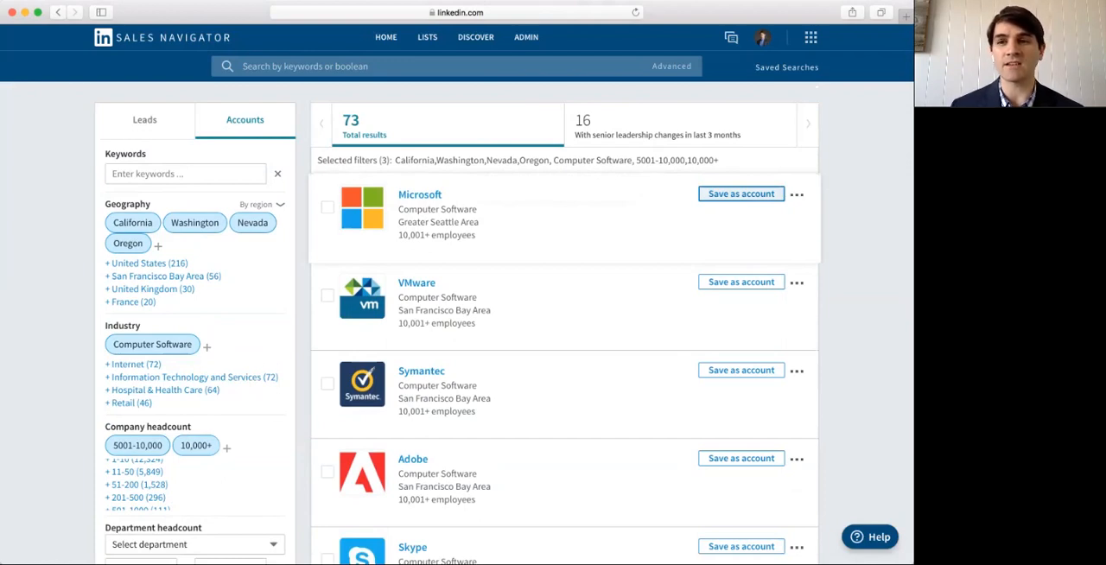
Save Microsoft, VMware, Symantec and Adobe as accounts and go to a Microsoft executive's lead profile
click(740, 193)
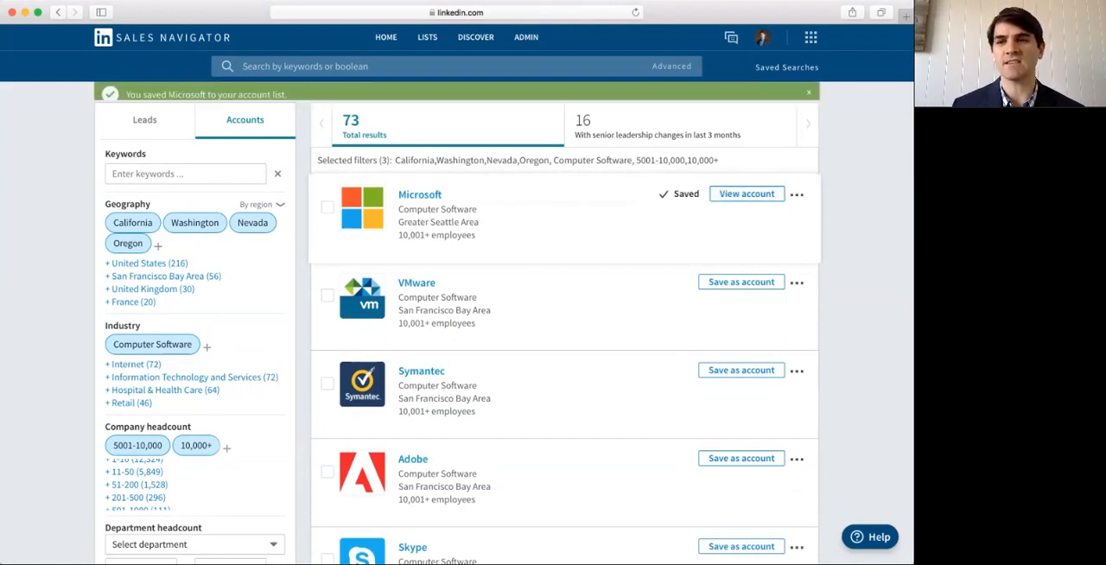
click(740, 281)
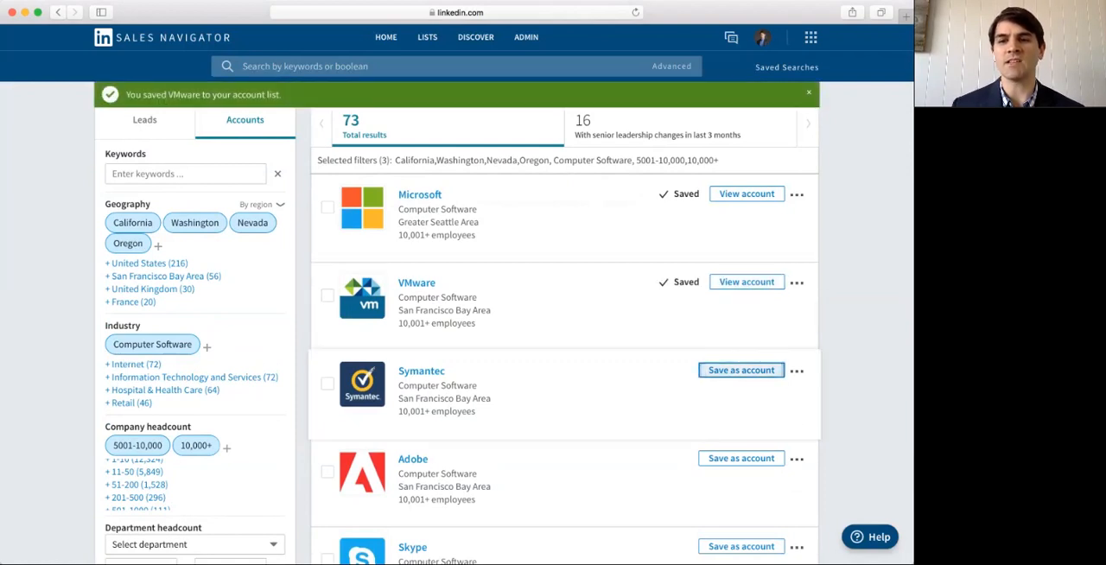
click(739, 458)
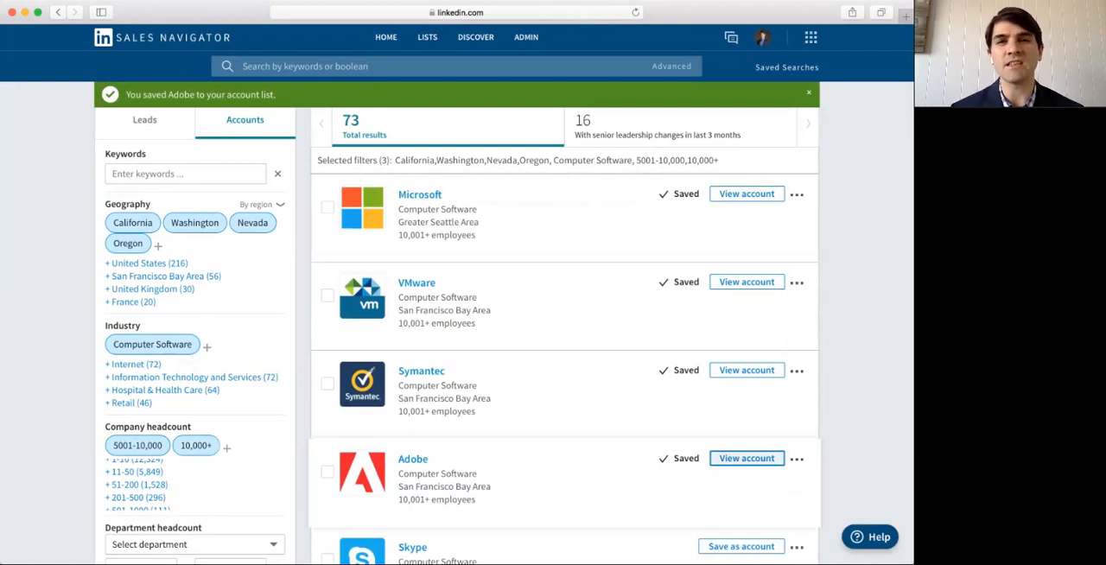
click(809, 94)
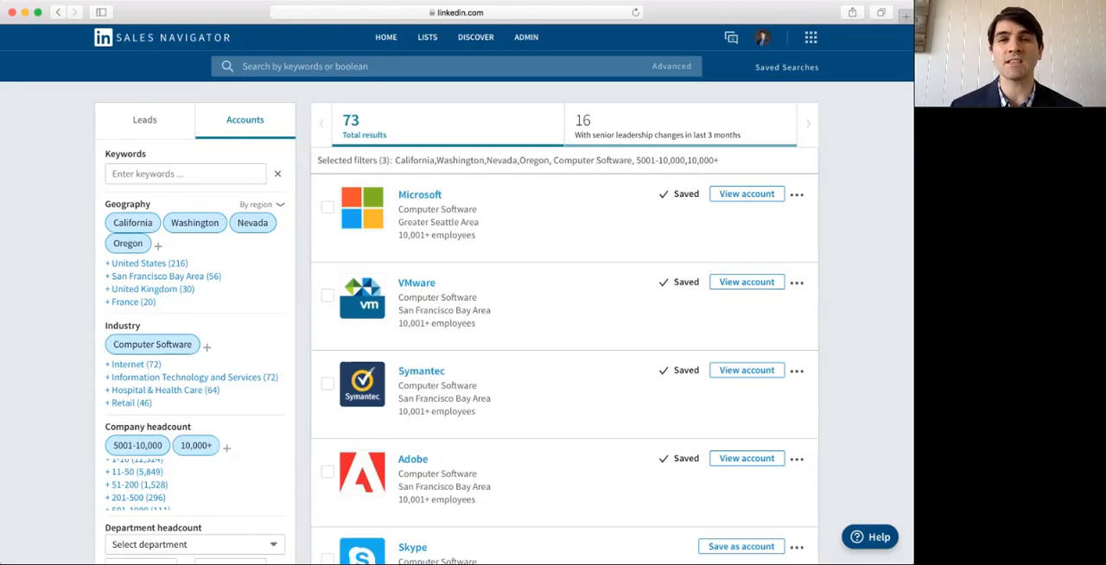
click(657, 125)
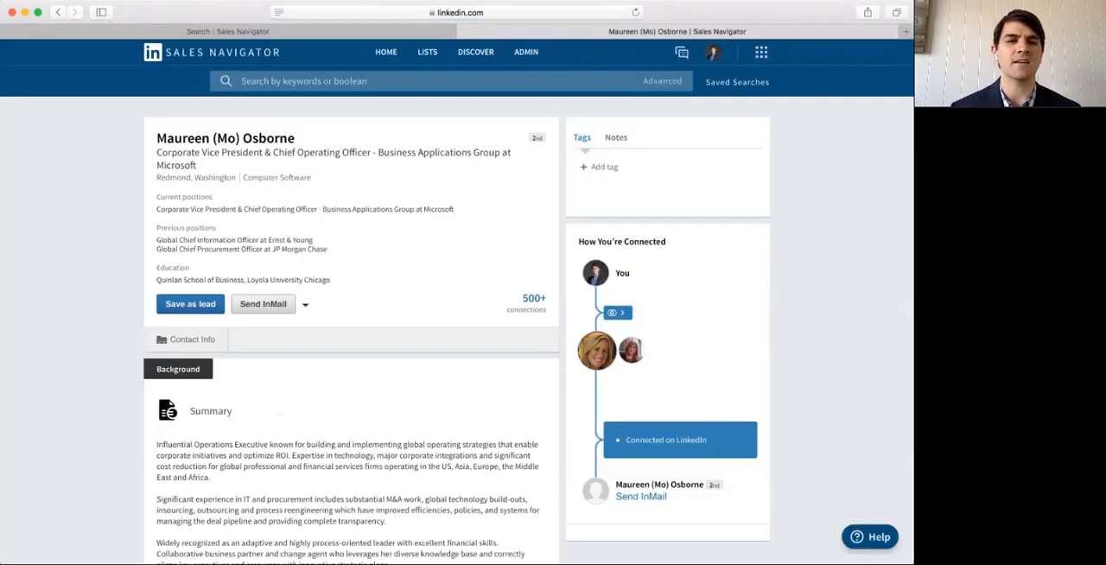
Scroll the executive's profile down to the Experience section showing Microsoft and Ernst & Young roles
scroll(down, 3)
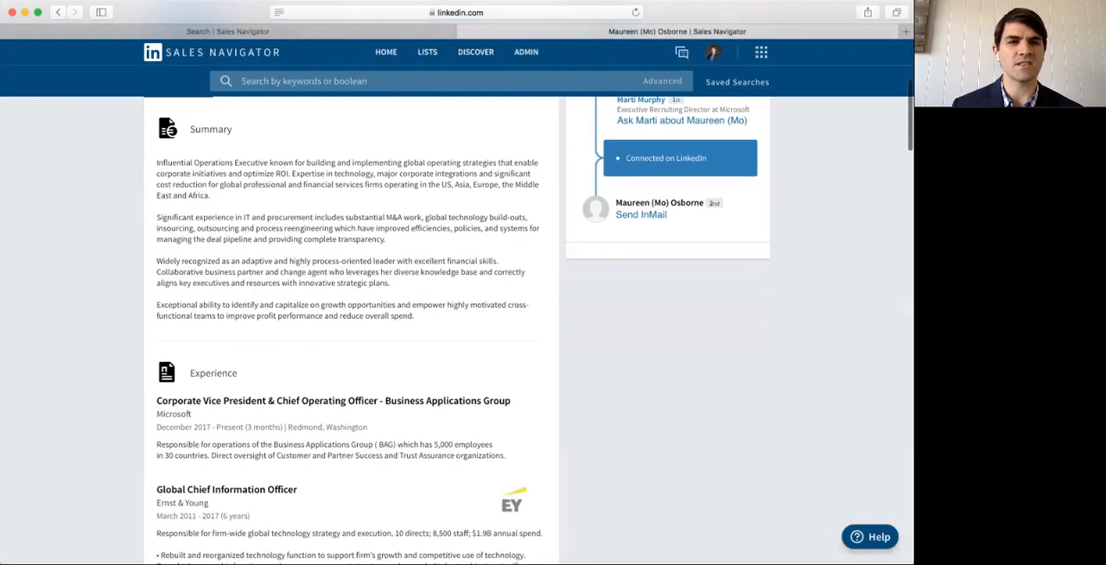
scroll(down, 3)
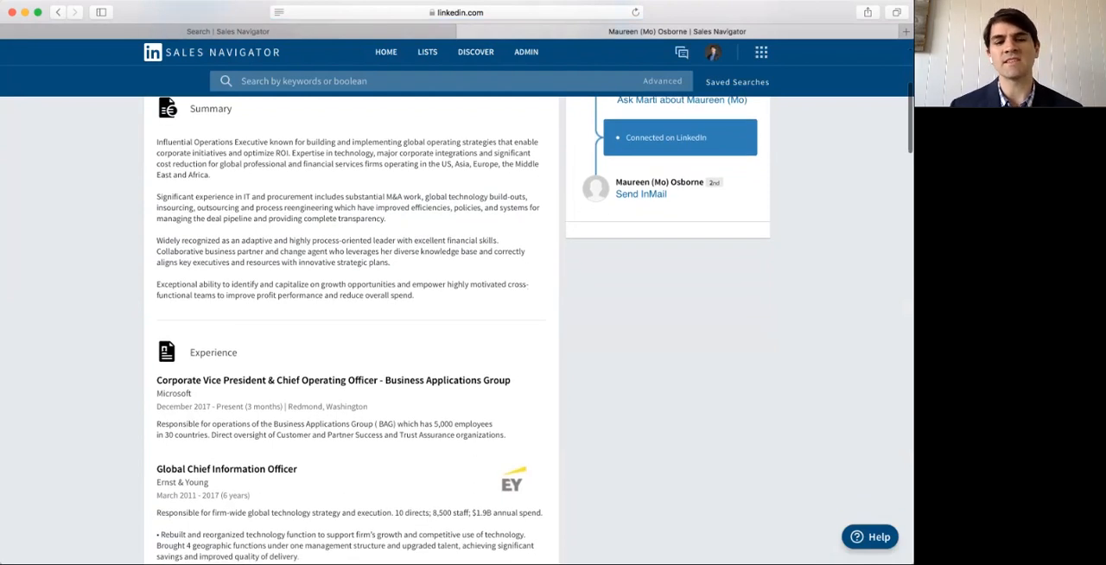